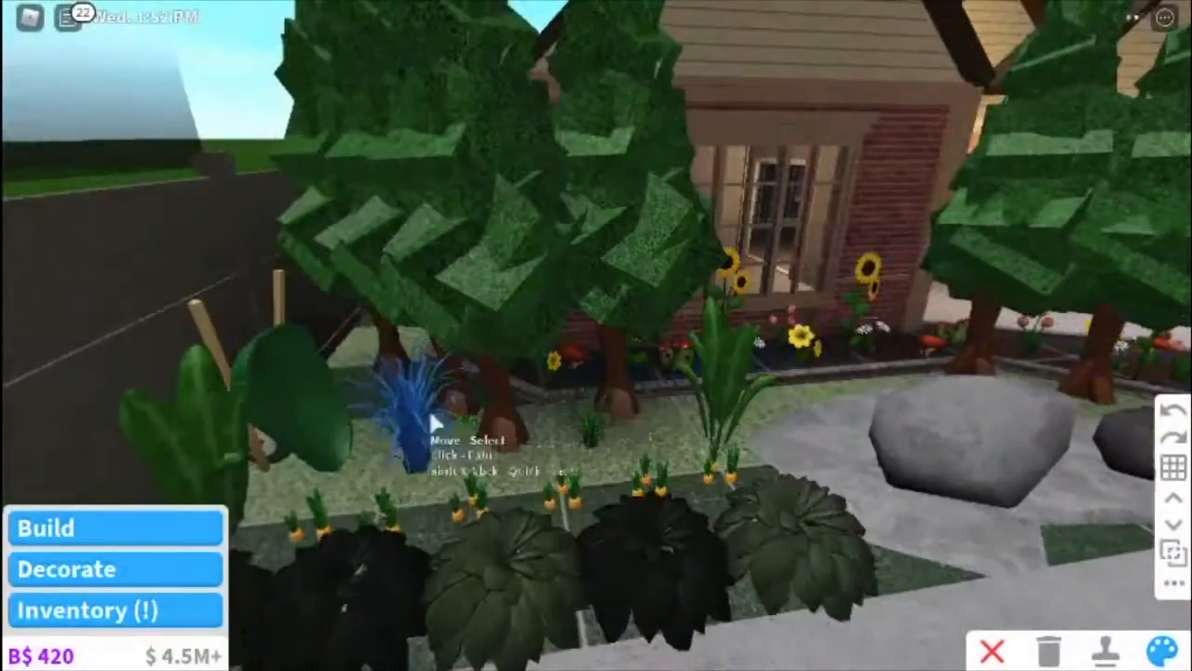
Enter Build mode on the brick-and-tan lot and show the build item Categories panel
click(1155, 648)
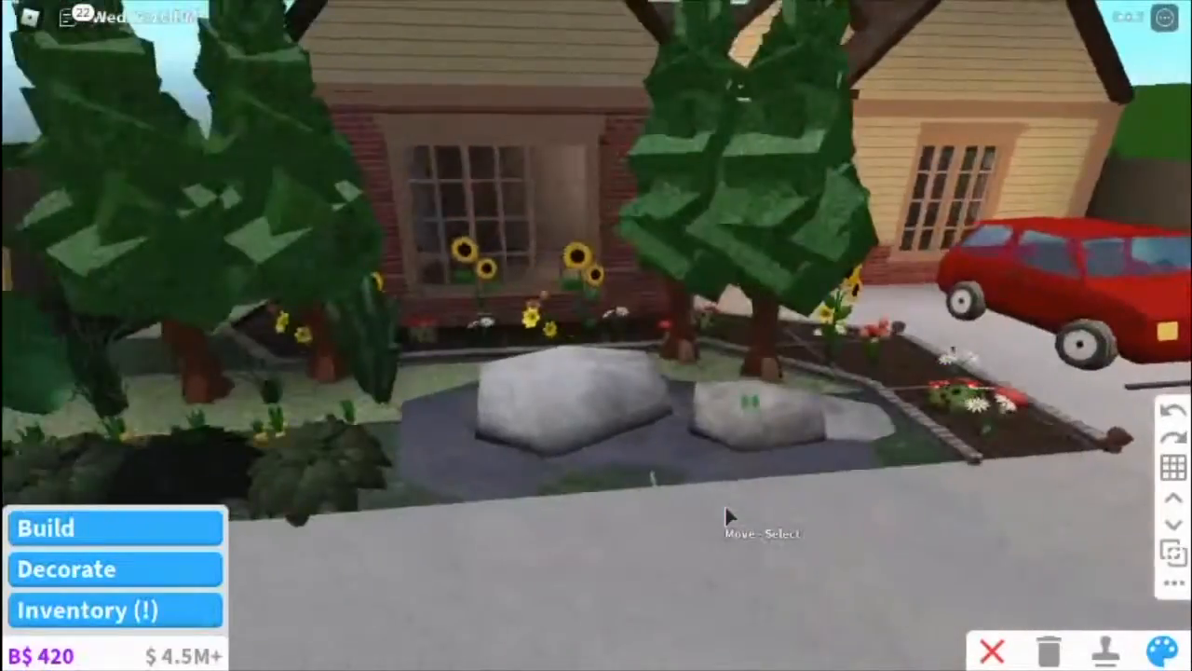
click(1159, 646)
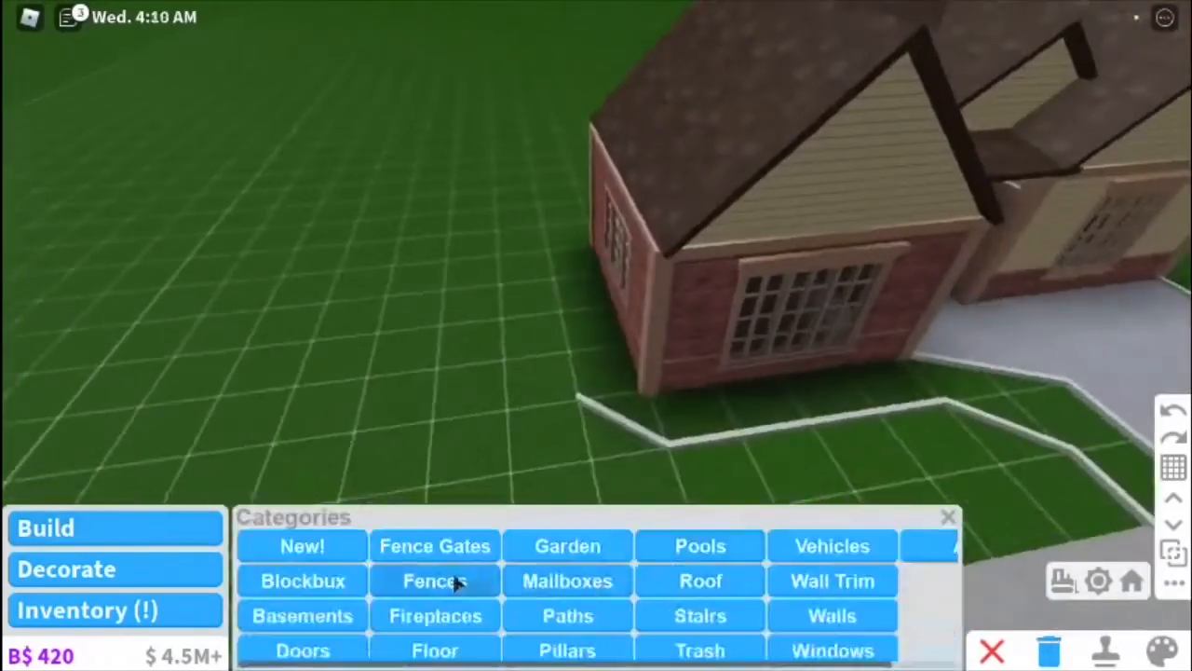
Browse the Fences pieces, then select the paint tool on the grey house to show its Color/Material palette
click(434, 581)
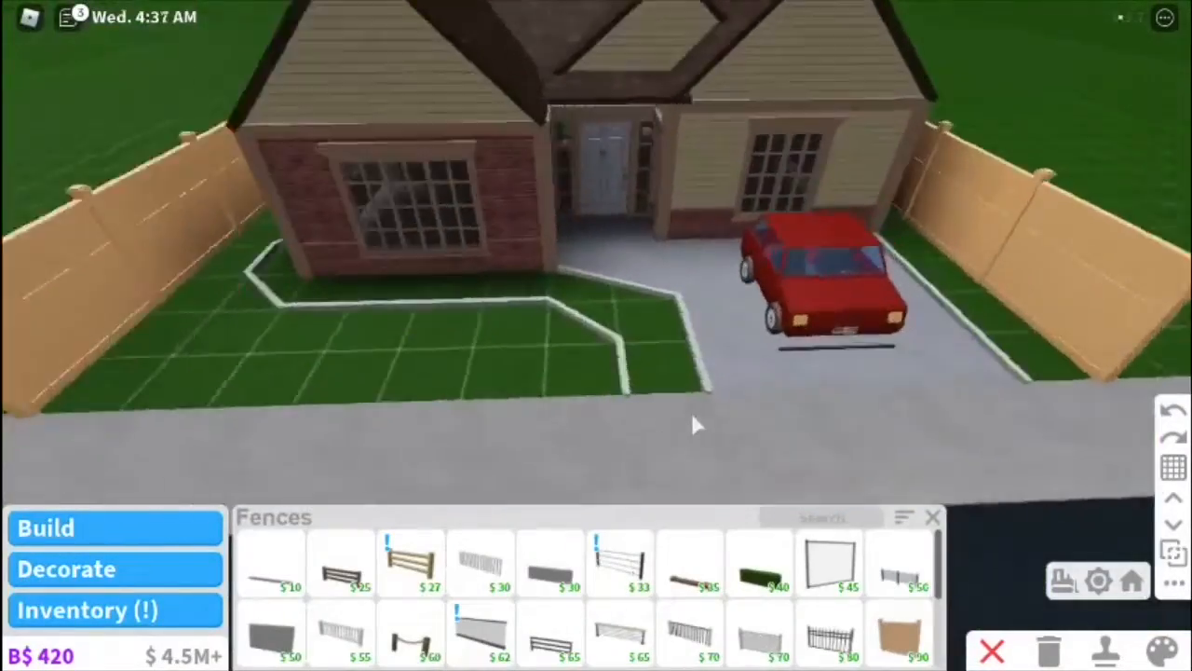
click(1158, 645)
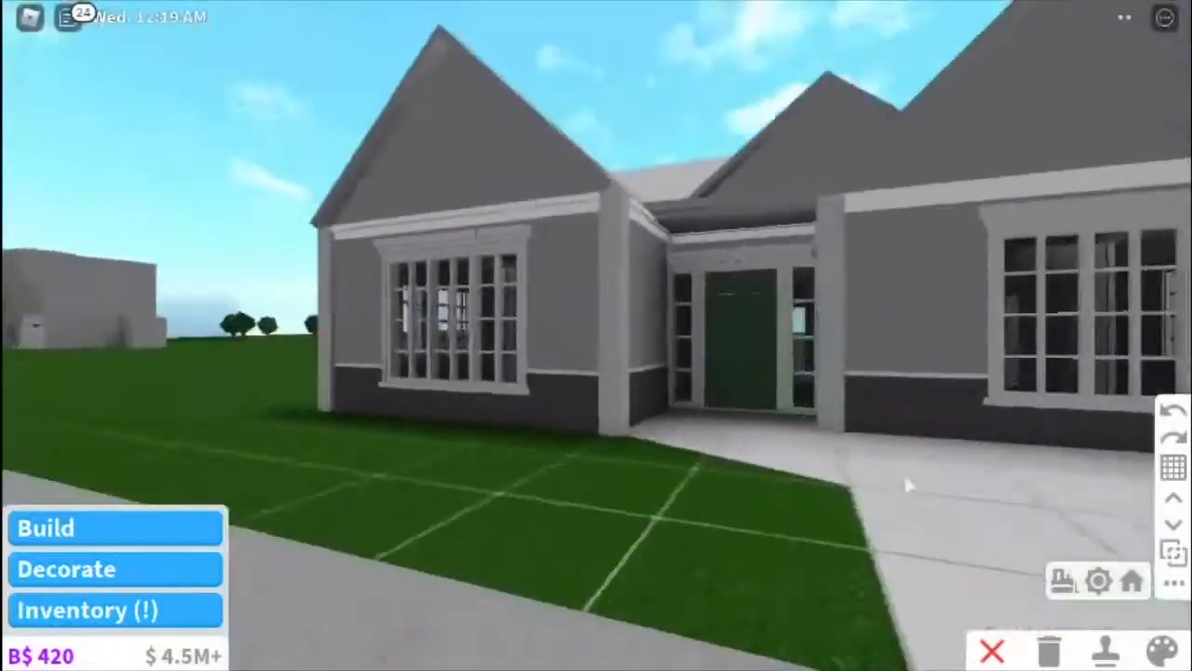
click(1159, 646)
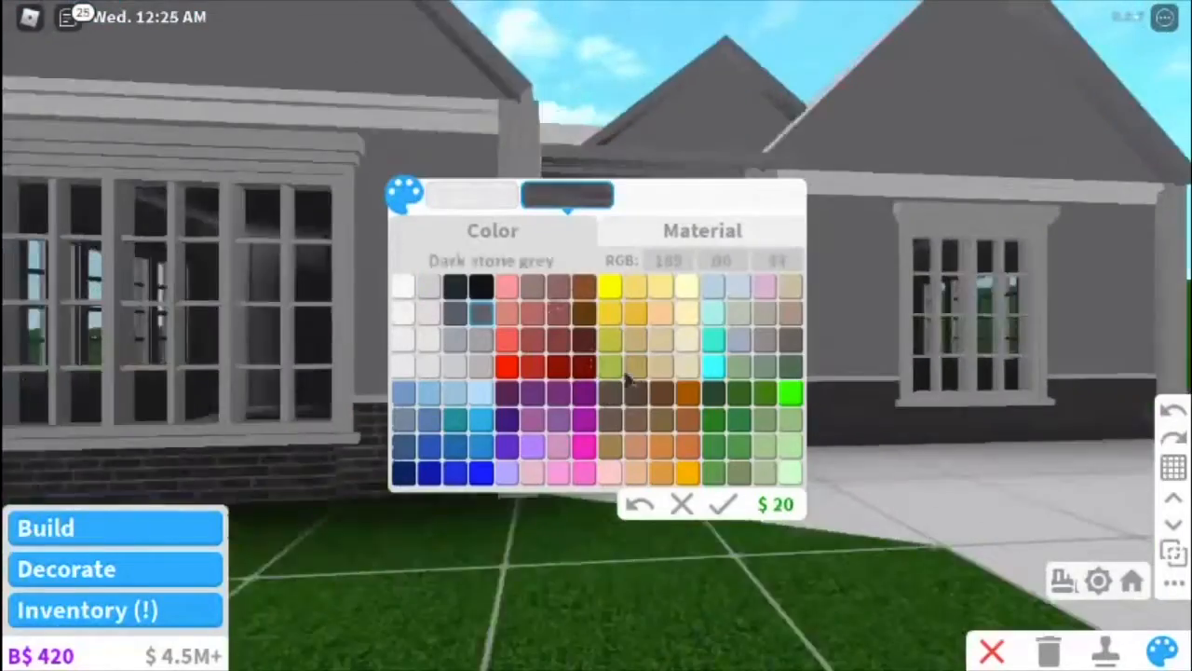